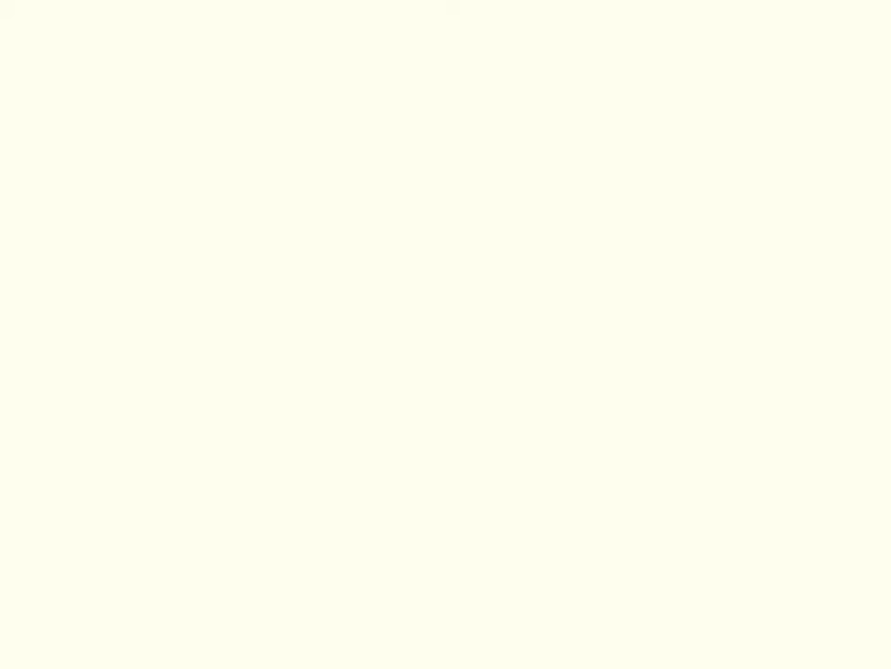
# Handwrite Glucose breaking down to 2 Glyceraldehyde 3 Phosphate at the top left.
pyautogui.moveTo(130, 139); pyautogui.dragTo(119, 177)
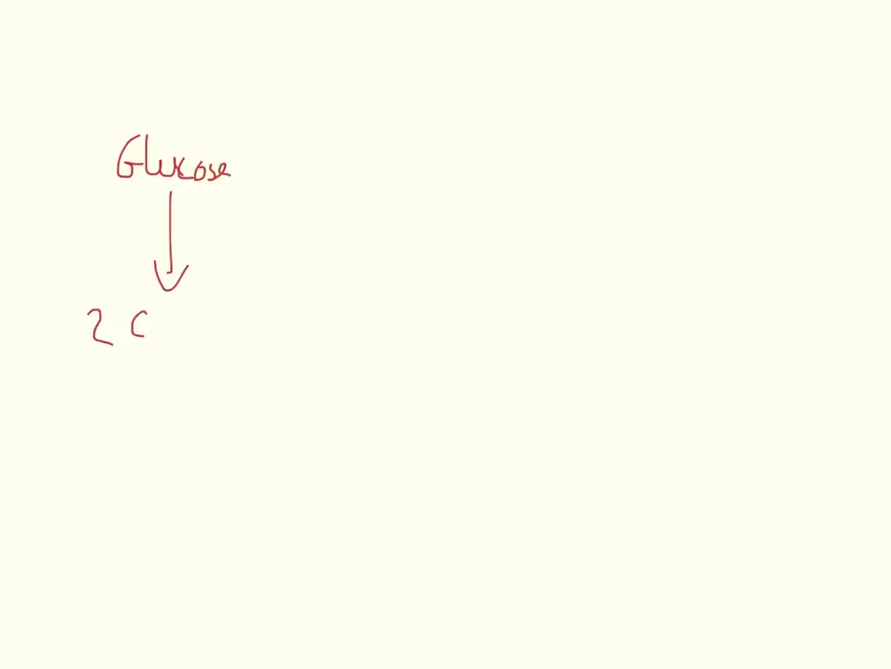
pyautogui.write('lycer')
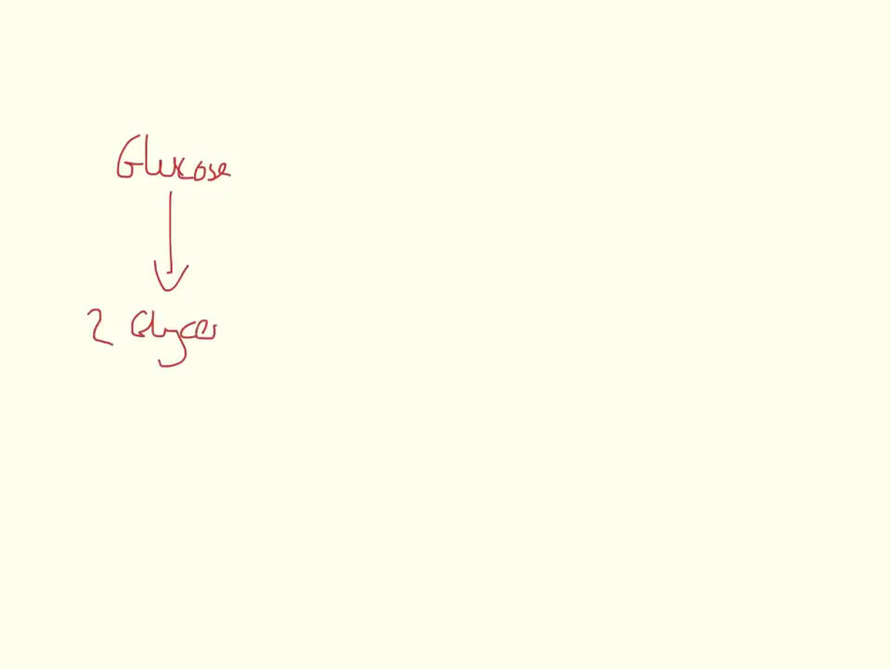
pyautogui.write('alde')
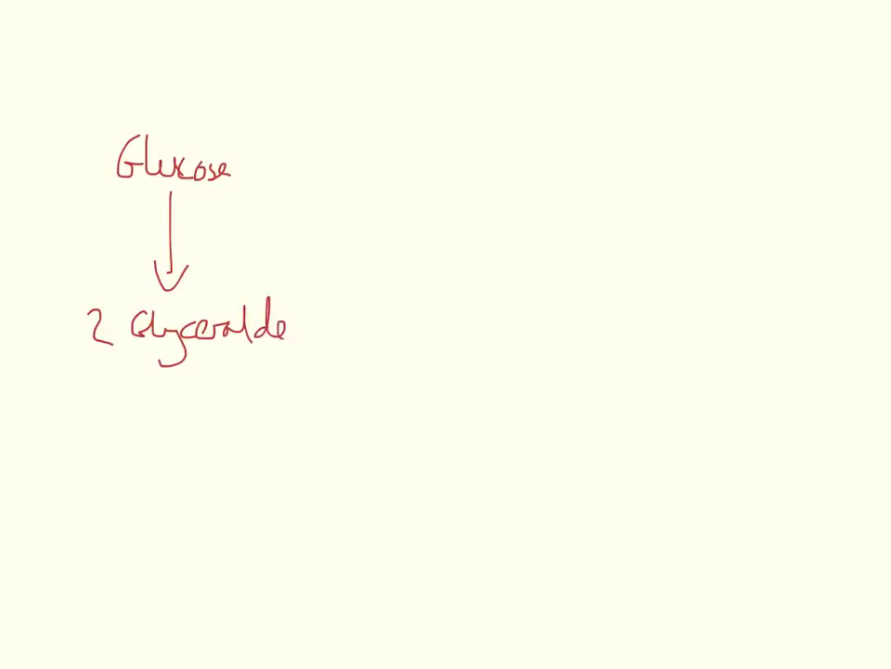
pyautogui.write('hyde')
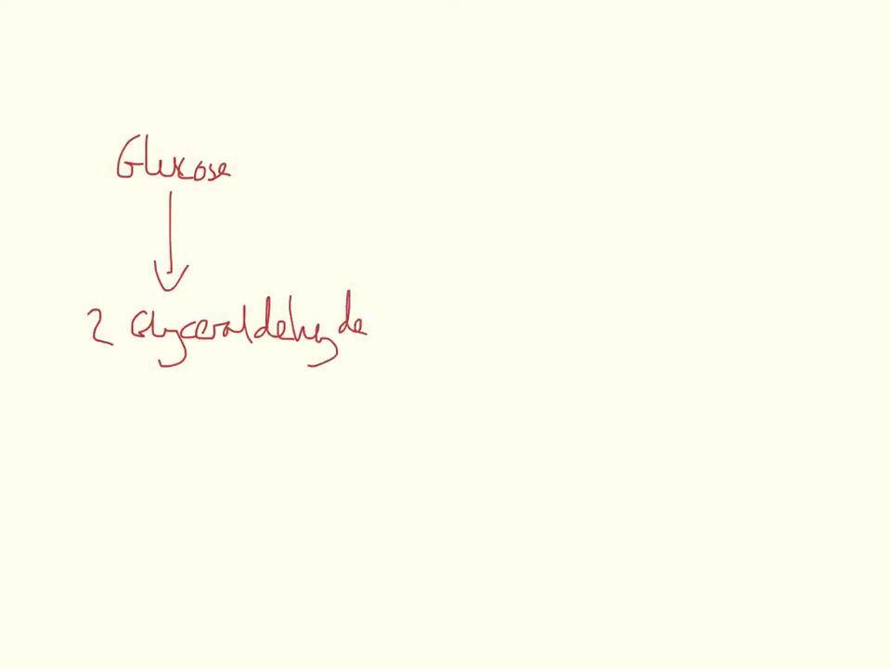
pyautogui.write('3')
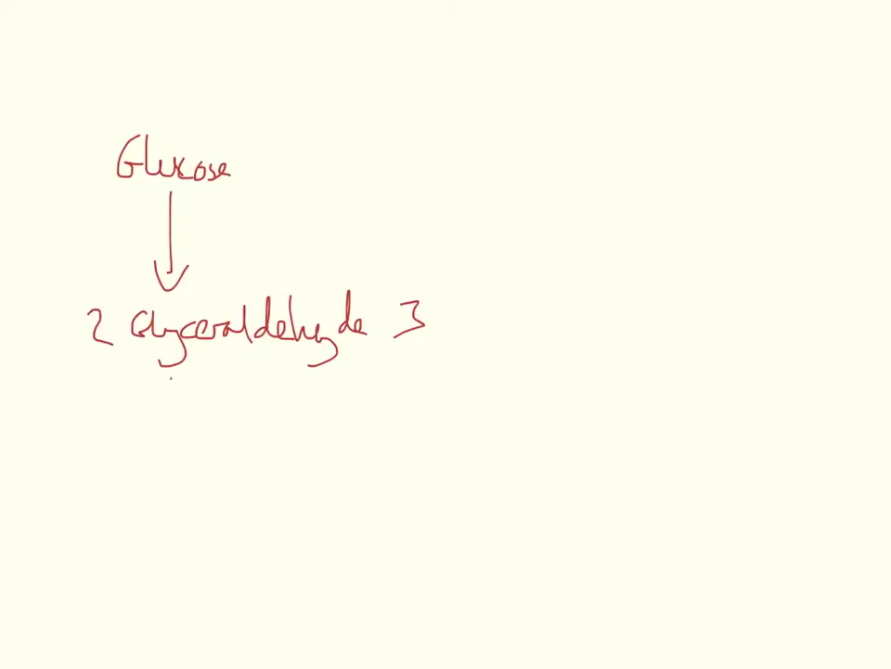
pyautogui.write('Phosphate')
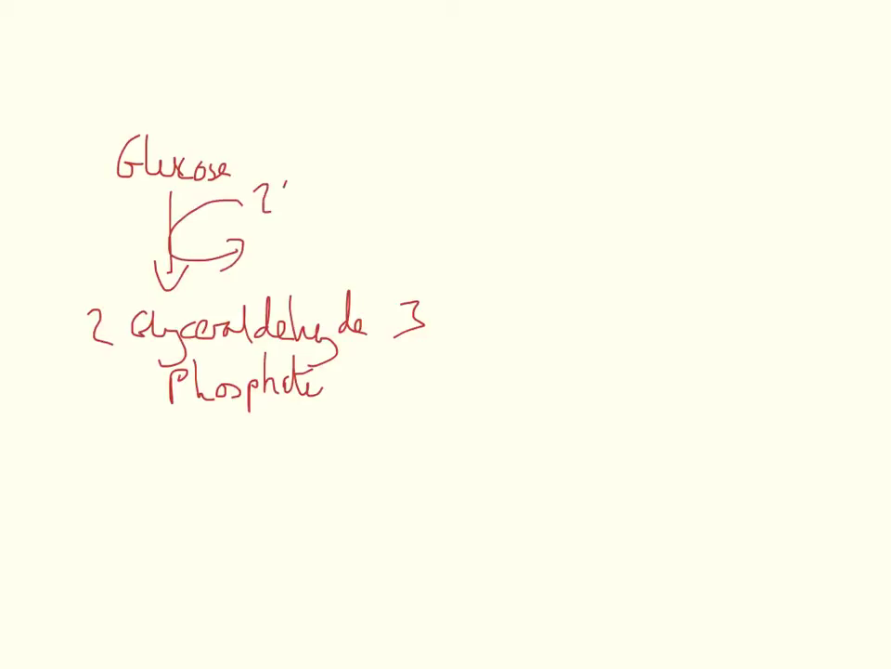
# Label the first step's side arrow 2ATP → 2ADP and draw the arrow down to pyruvate.
pyautogui.write('ATP')
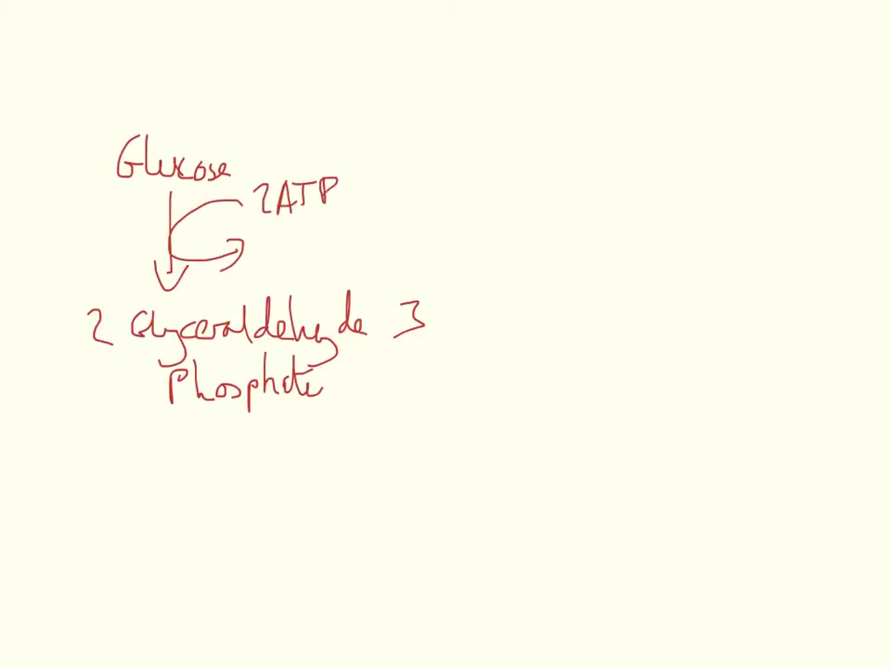
pyautogui.write('2 A')
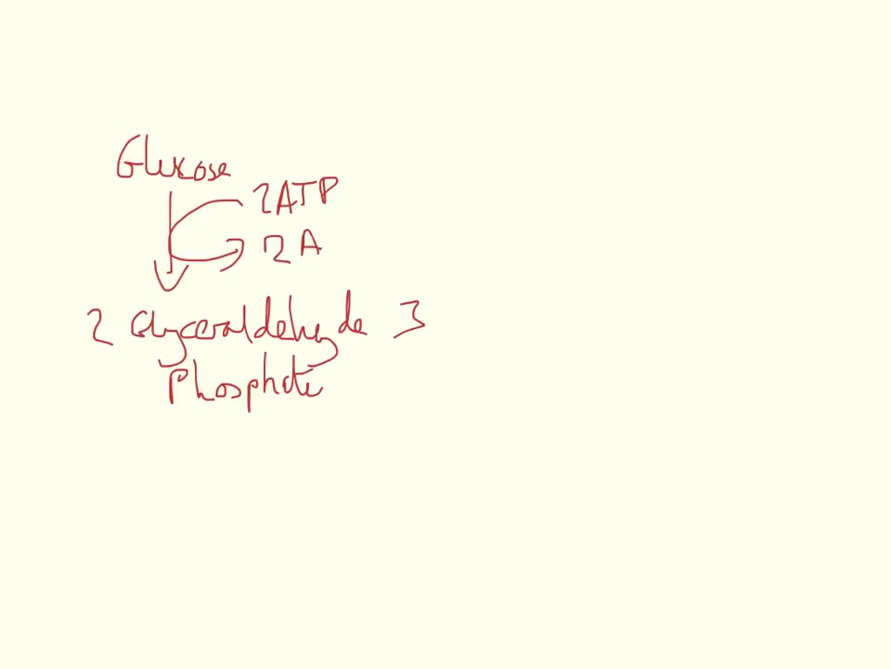
pyautogui.write('DP')
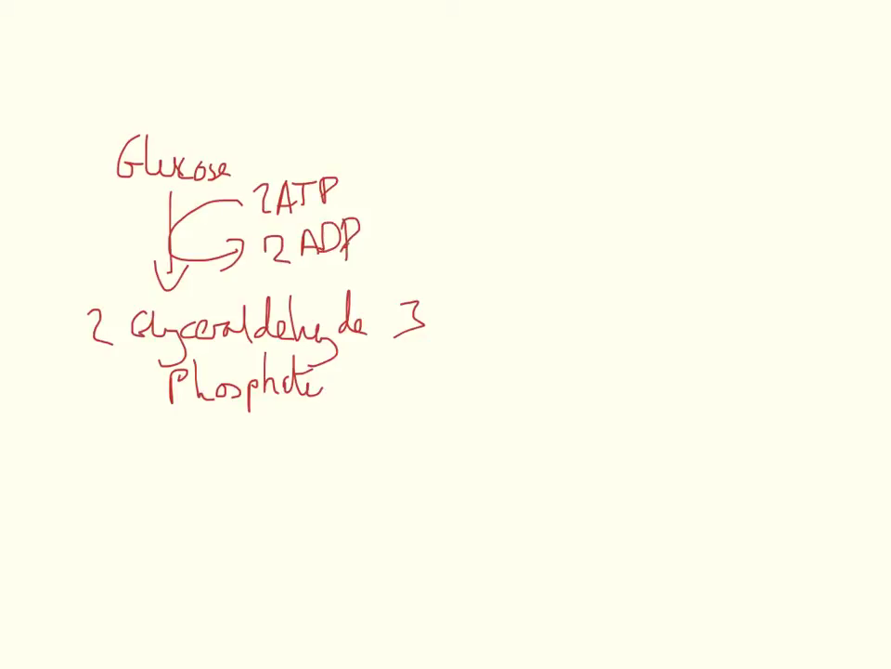
pyautogui.moveTo(221, 418); pyautogui.dragTo(221, 464)
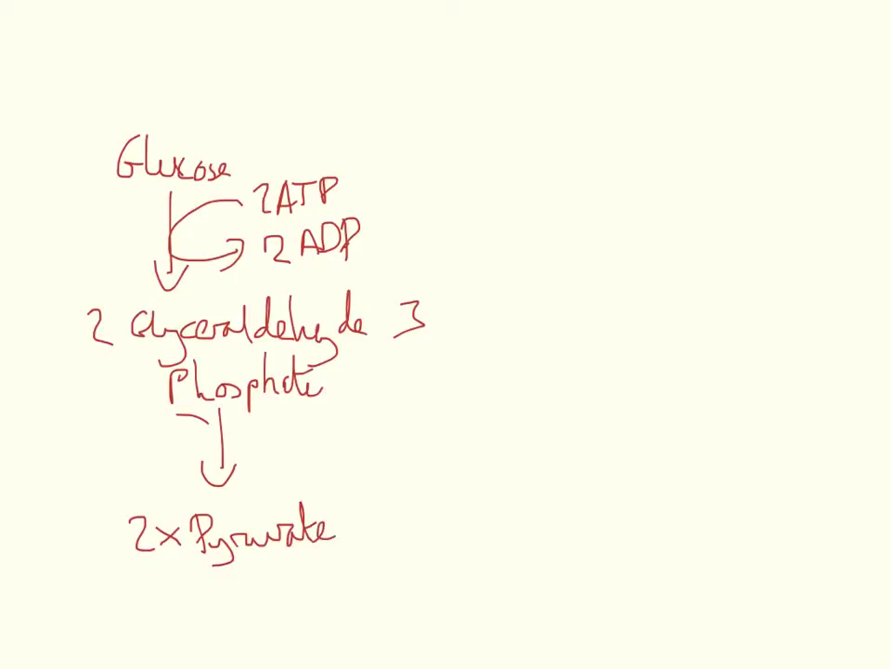
# Add curved side arrows on the second step labelled 4ATP and 2NAD → 2NADH.
pyautogui.moveTo(213, 427); pyautogui.dragTo(164, 468)
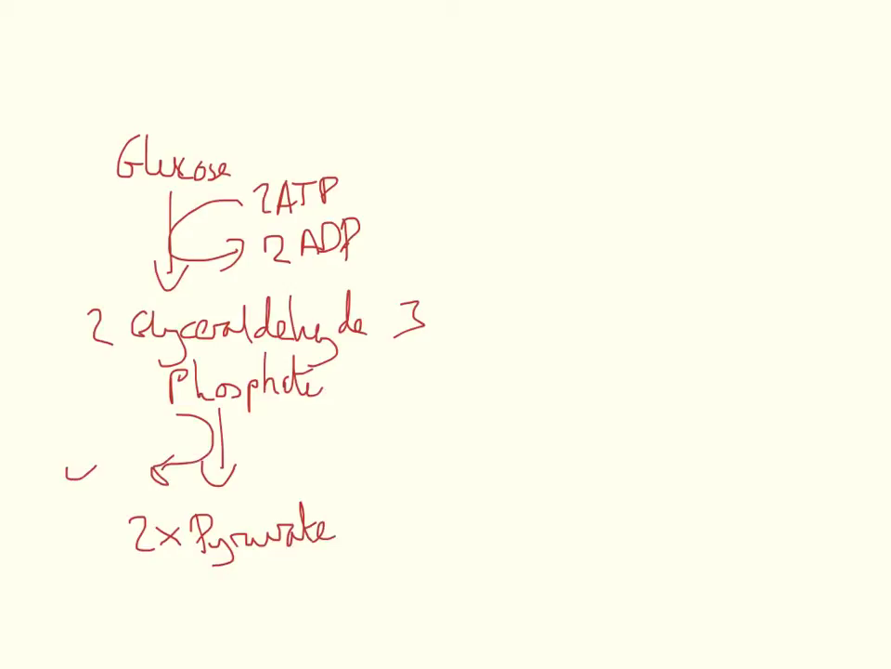
pyautogui.write('4ATP')
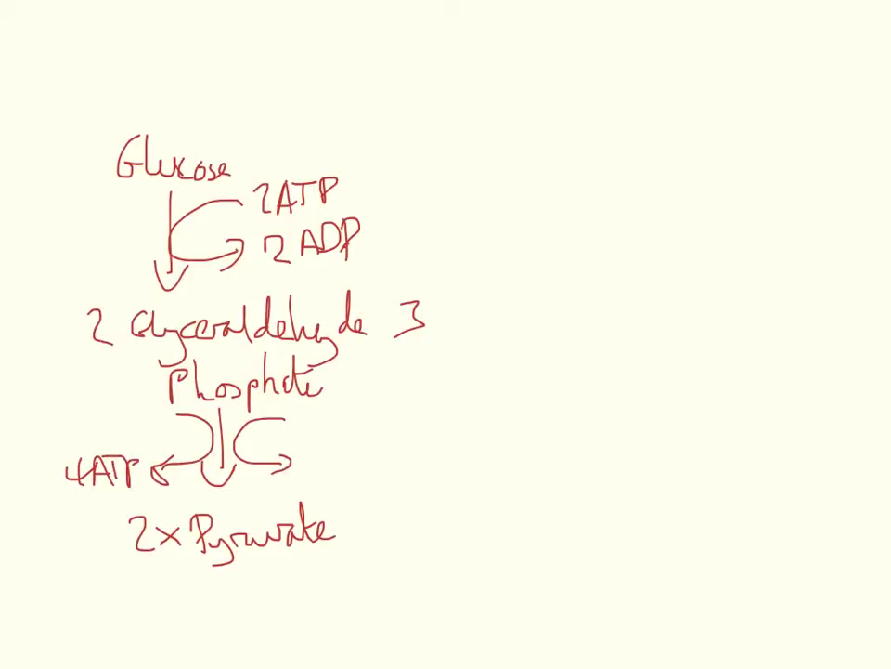
pyautogui.write('2NADH')
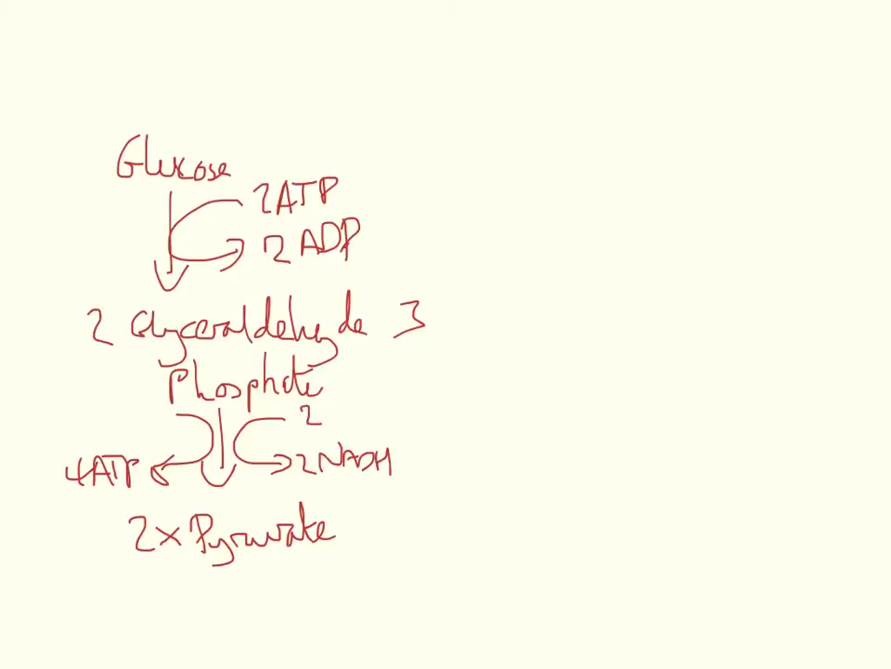
pyautogui.write('2NAD')
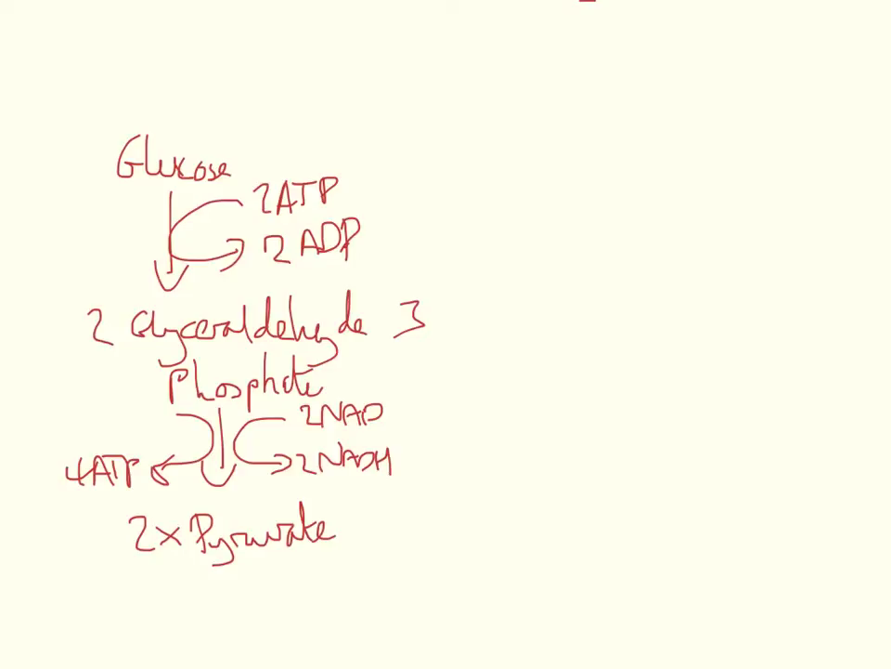
# Draw a long arrow right from 2×Pyruvate to handwritten Lactic acid.
pyautogui.moveTo(368, 531); pyautogui.dragTo(561, 535)
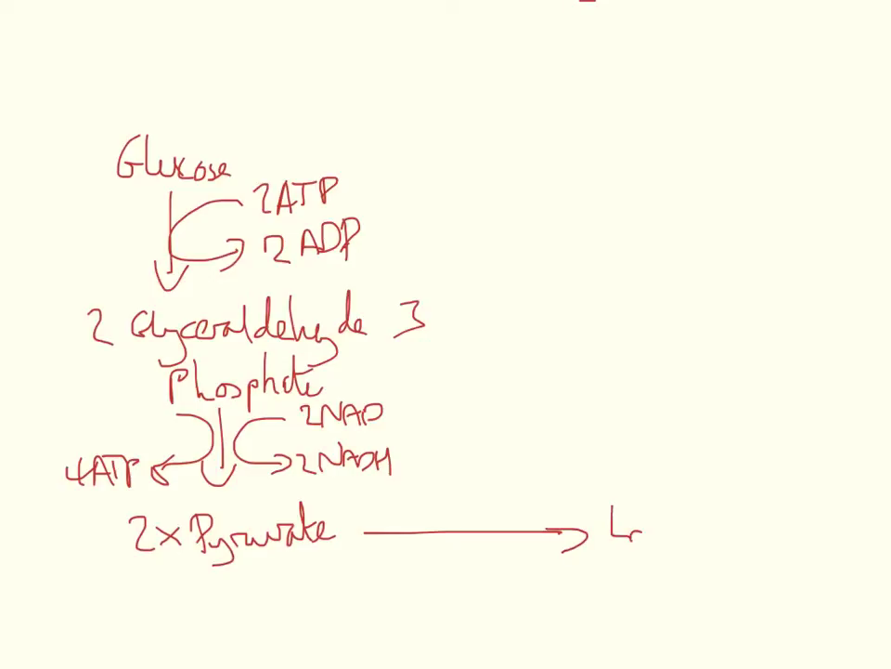
pyautogui.write('acti')
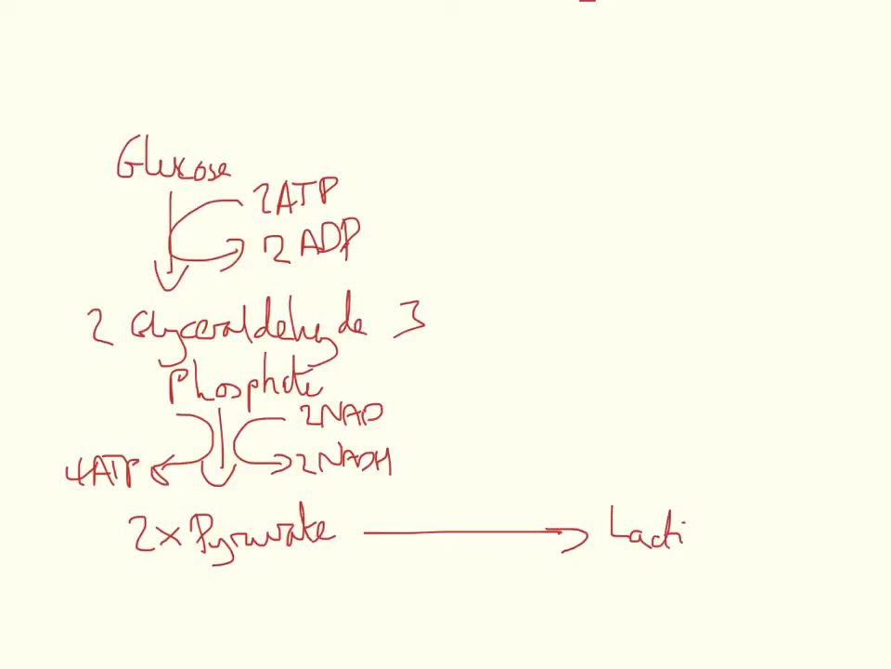
pyautogui.write('c aci')
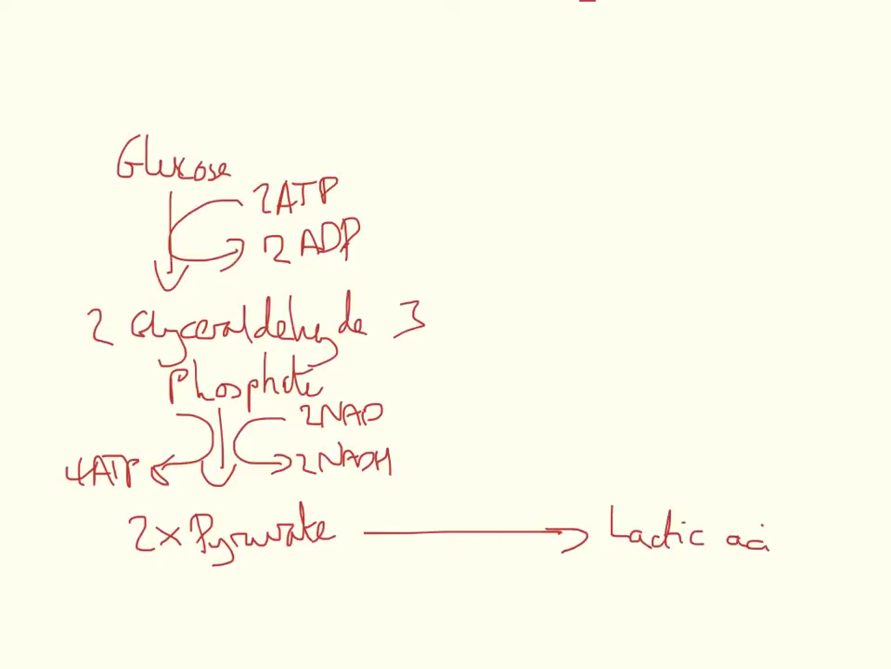
pyautogui.write('d')
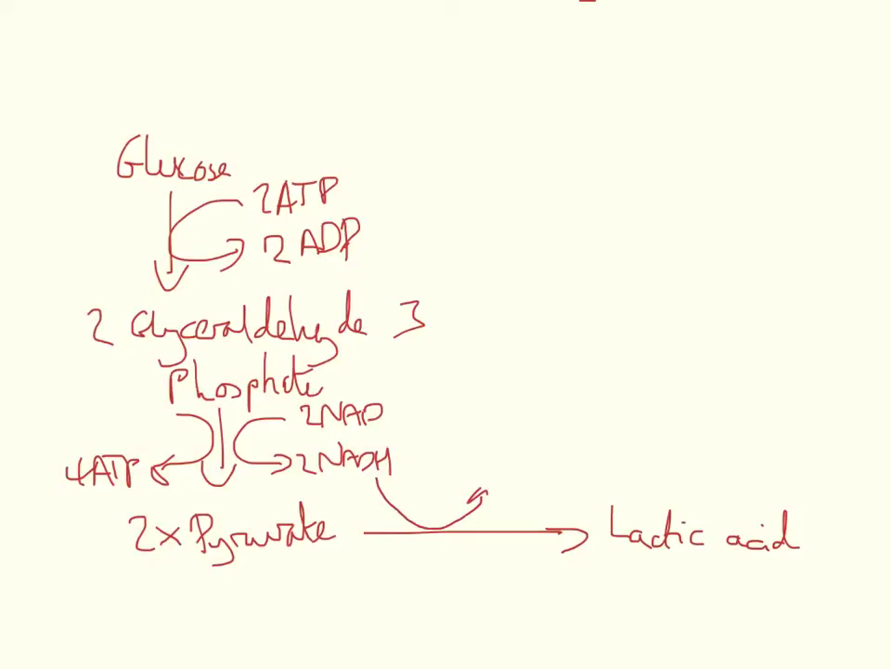
# Add the 2NADH to circled 2NAD regeneration loop and note a net 2ATP to the right.
pyautogui.write('NAD')
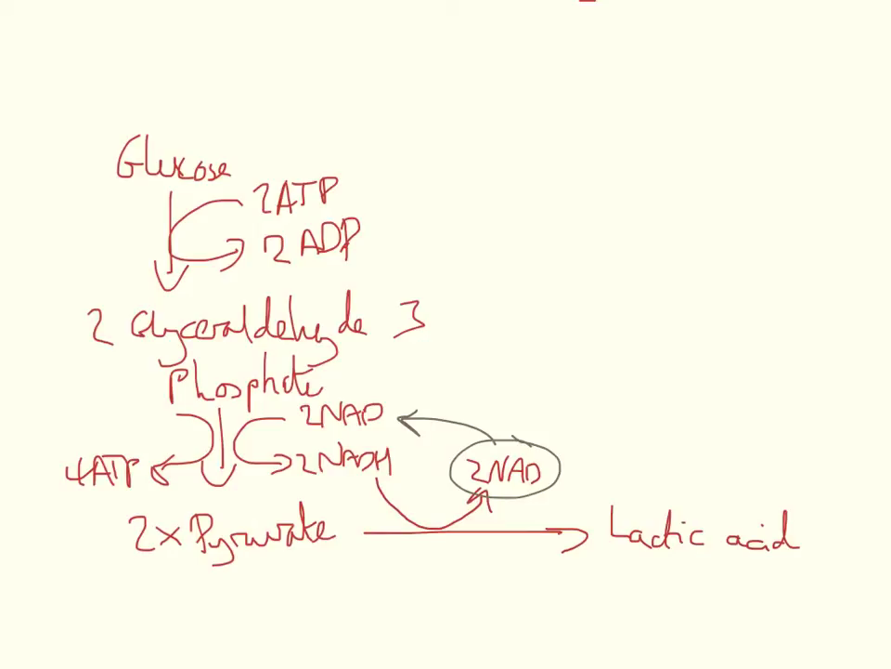
pyautogui.write('2l')
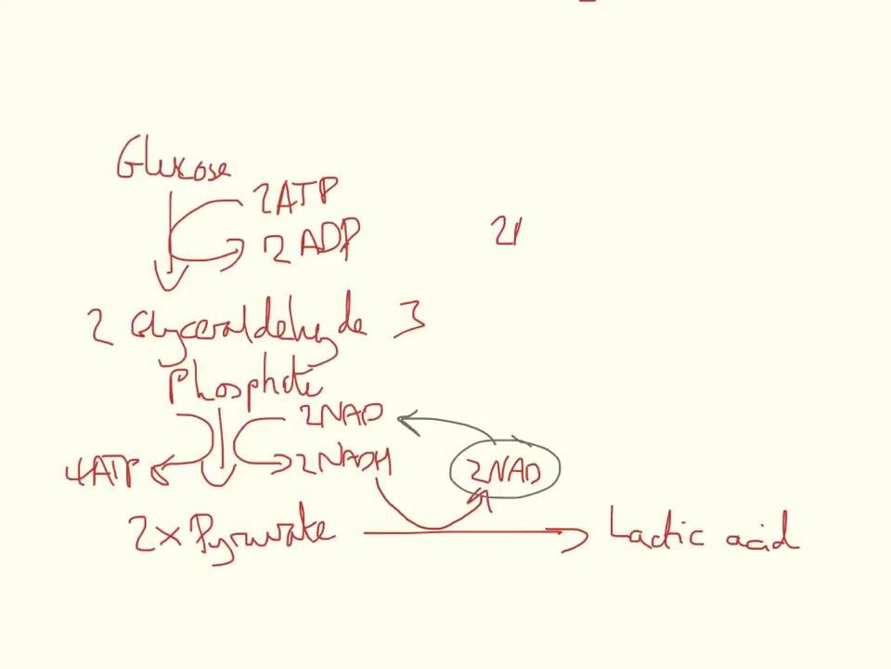
pyautogui.write('ATP')
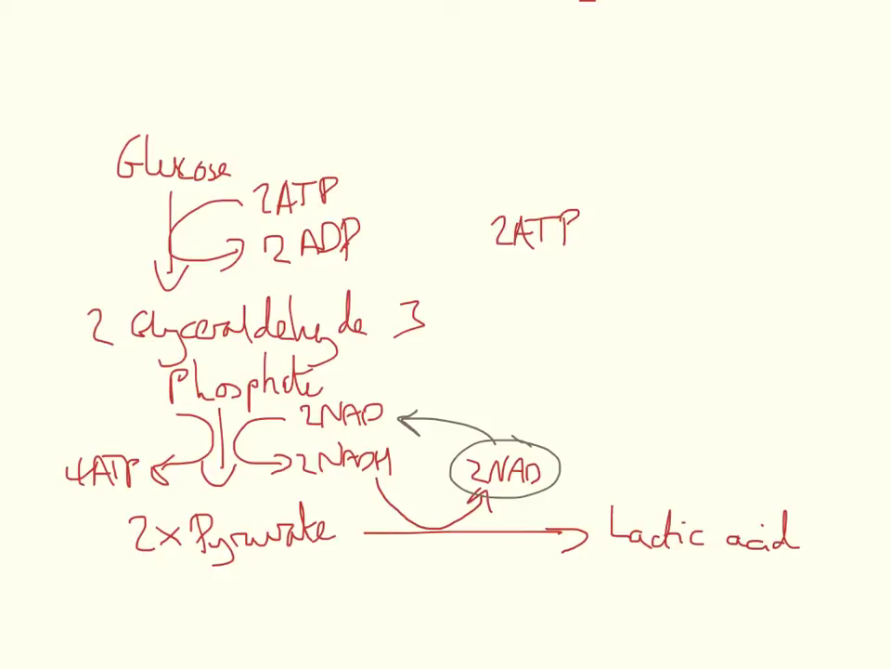
# Pan the canvas so the diagram sits on the right half, freeing space left of pyruvate.
pyautogui.moveTo(492, 252); pyautogui.dragTo(579, 251)
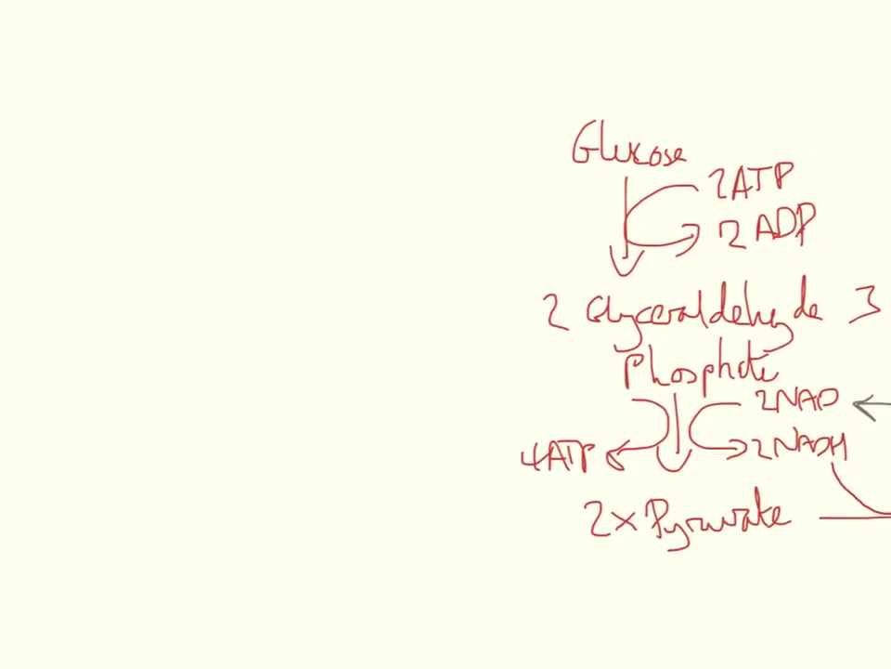
# Draw an arrow left from 2×Pyruvate to handwritten 2 Ethanol + 2 CO2.
pyautogui.moveTo(345, 505); pyautogui.dragTo(566, 520)
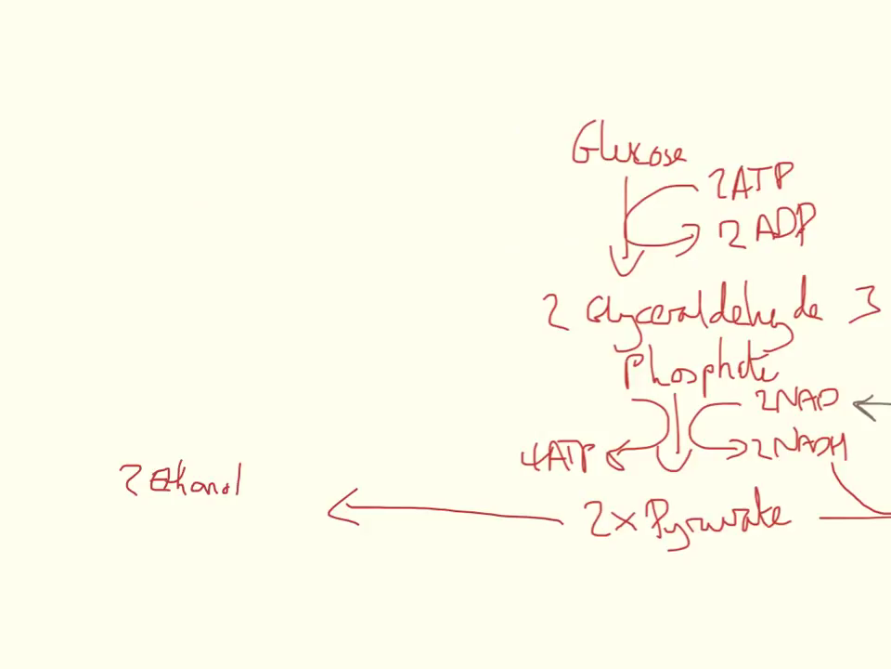
pyautogui.write('+2 CO')
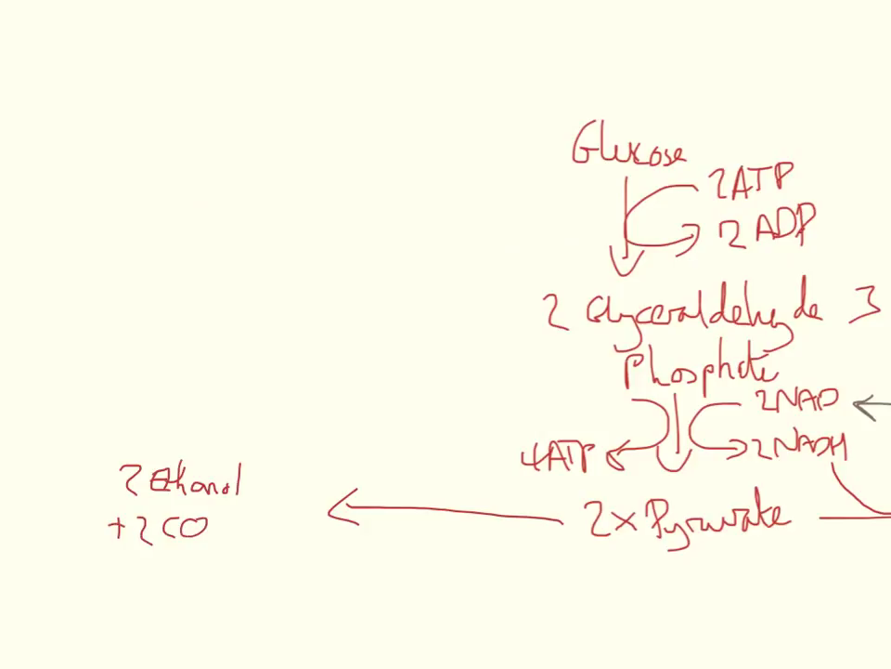
pyautogui.write('2')
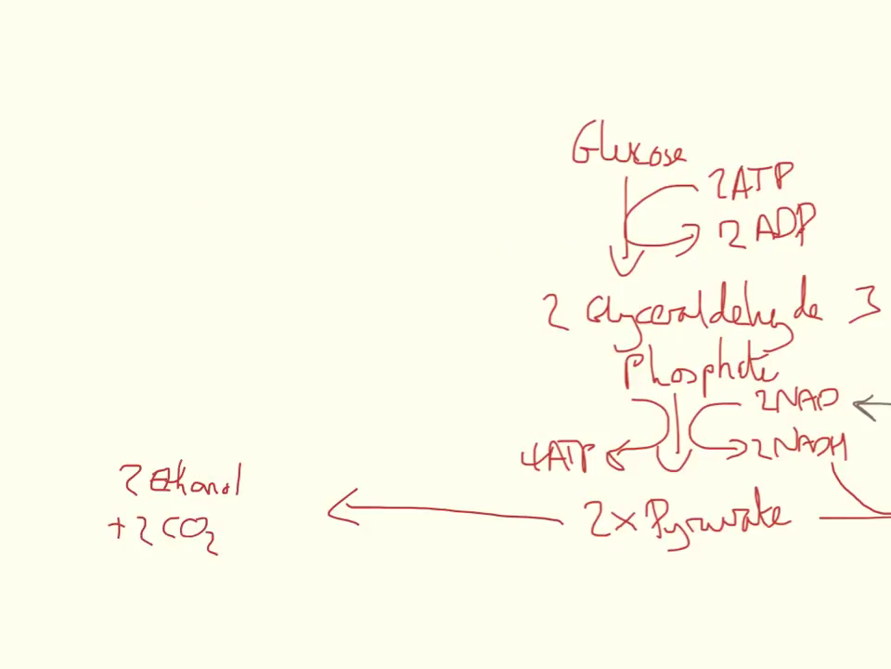
# Add a curved arrow above the ethanol branch labelled 2NADH → 2NAD.
pyautogui.moveTo(455, 452); pyautogui.dragTo(442, 501)
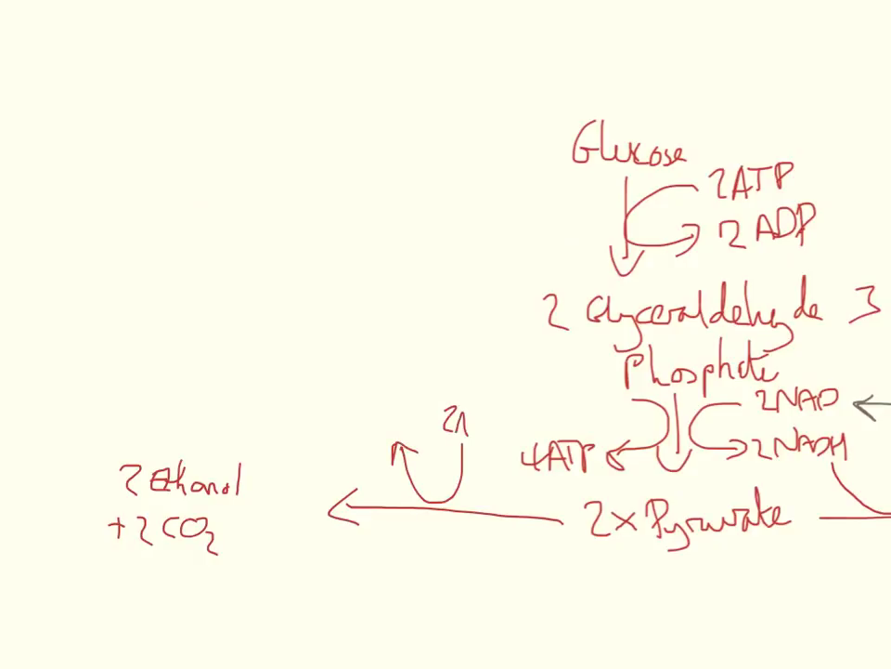
pyautogui.write('2NAD')
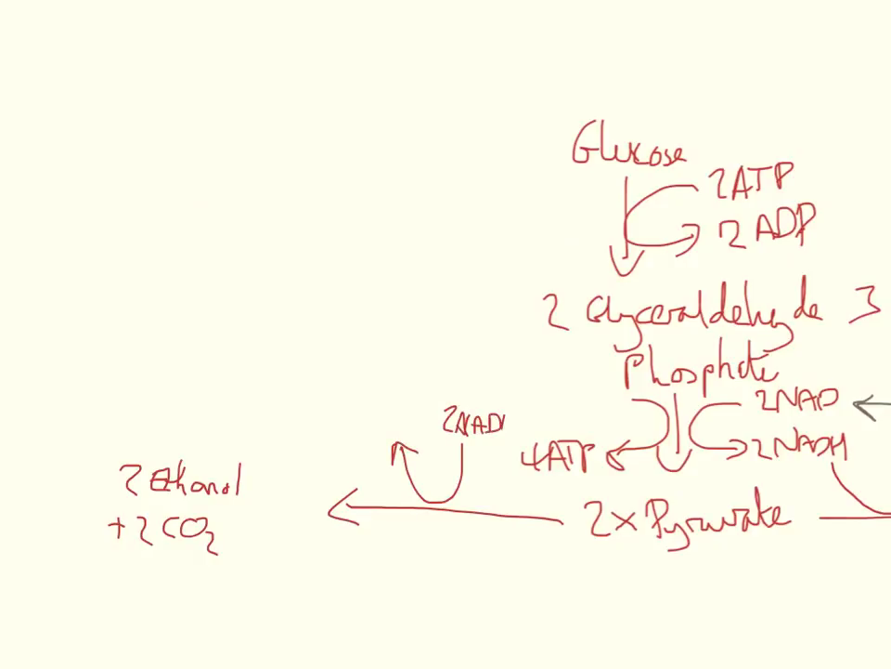
pyautogui.write('2NAD')
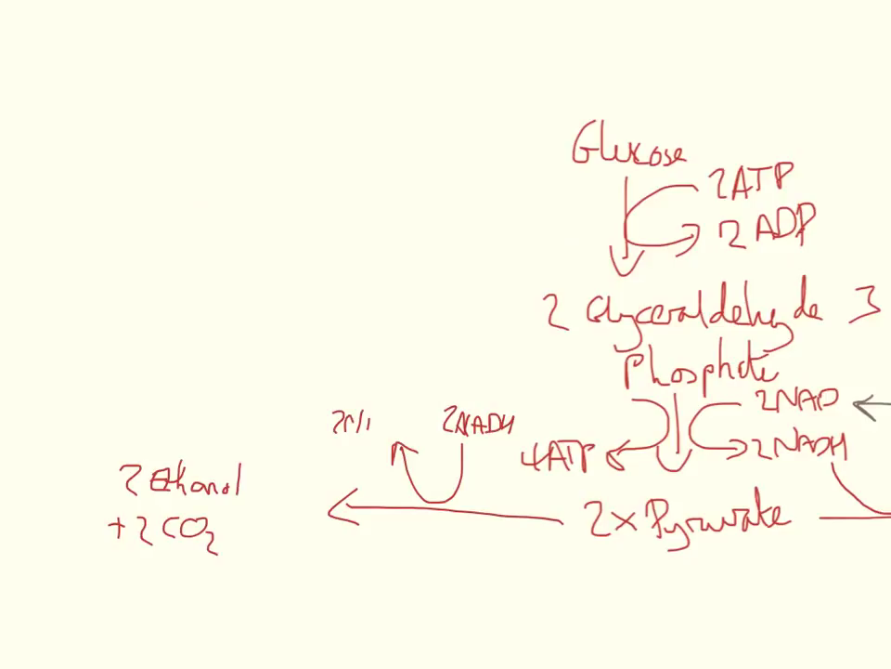